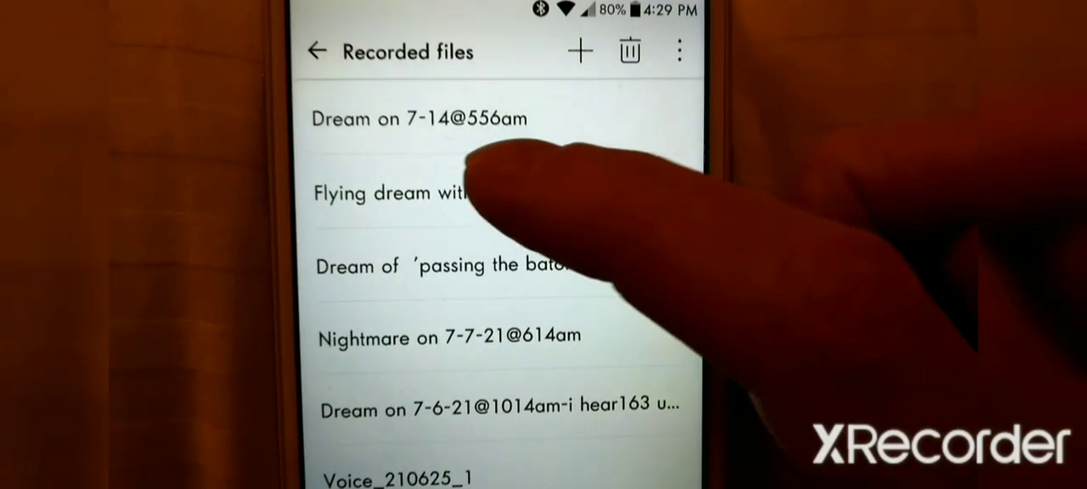
Load the 'Flying dream' recording into the player and pause it at 00:40 of 01:56.
left_click(391, 194)
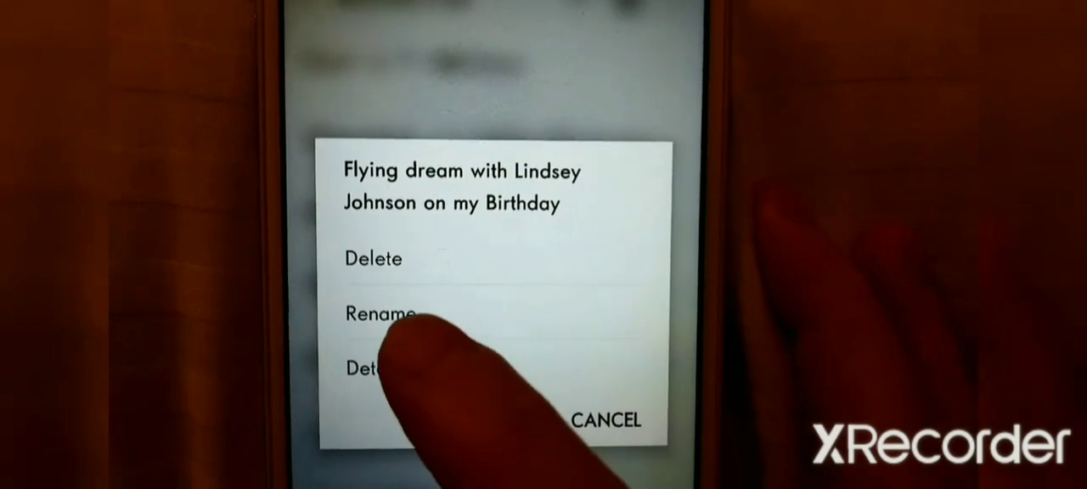
left_click(373, 371)
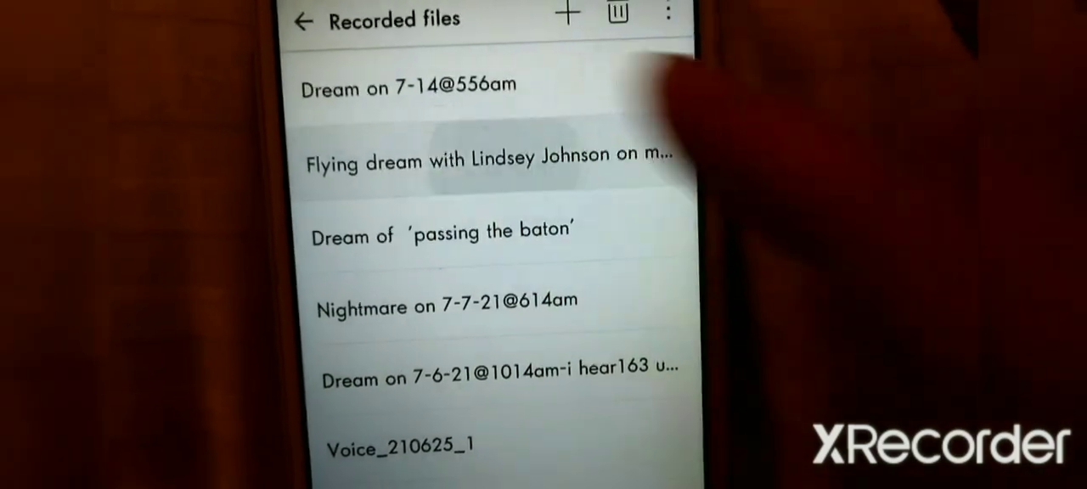
left_click(484, 163)
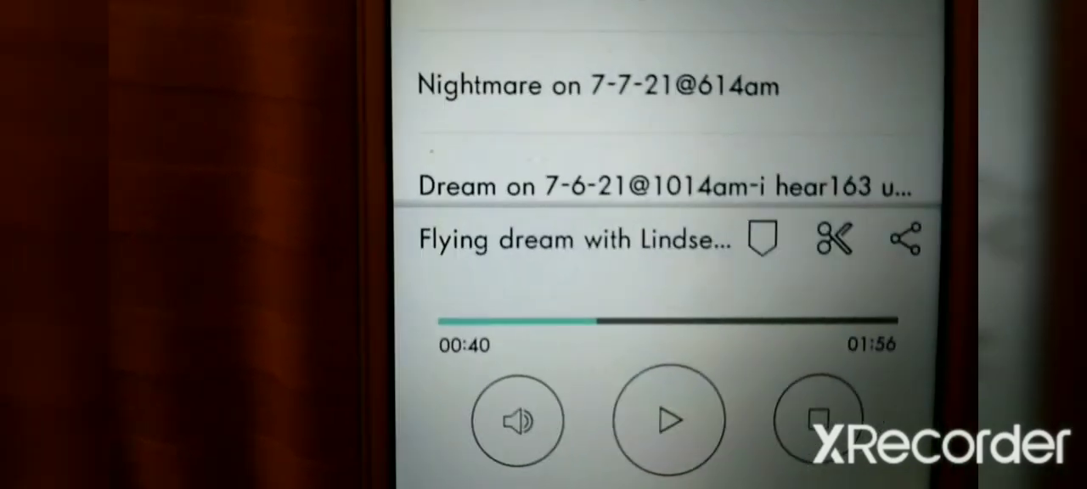
Resume the flying dream recording and pause it again at 00:55 of 01:56.
left_click(671, 421)
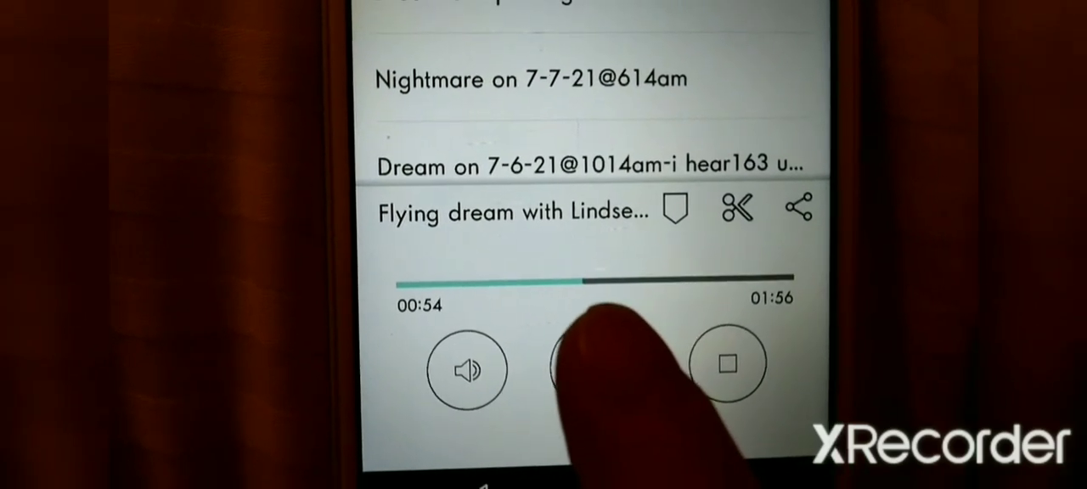
left_click(605, 365)
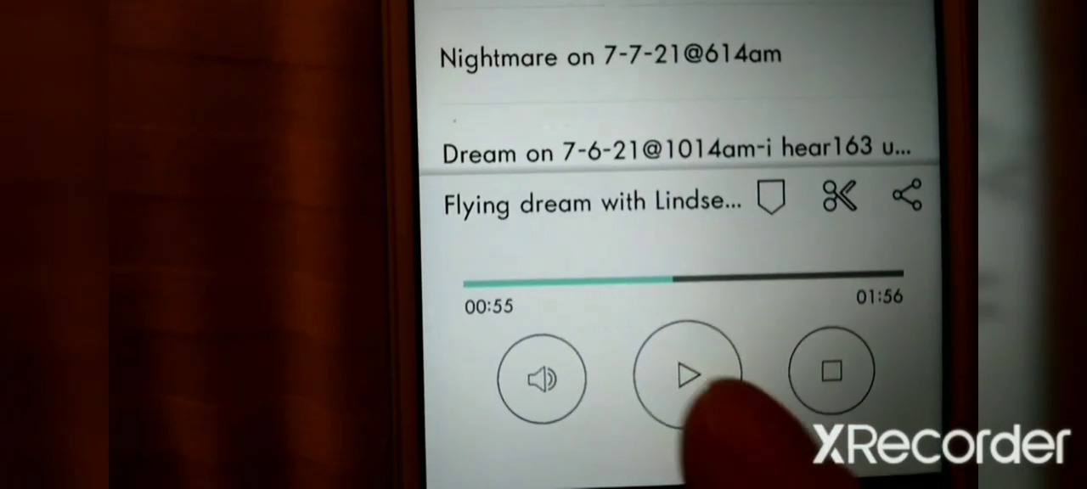
left_click(688, 377)
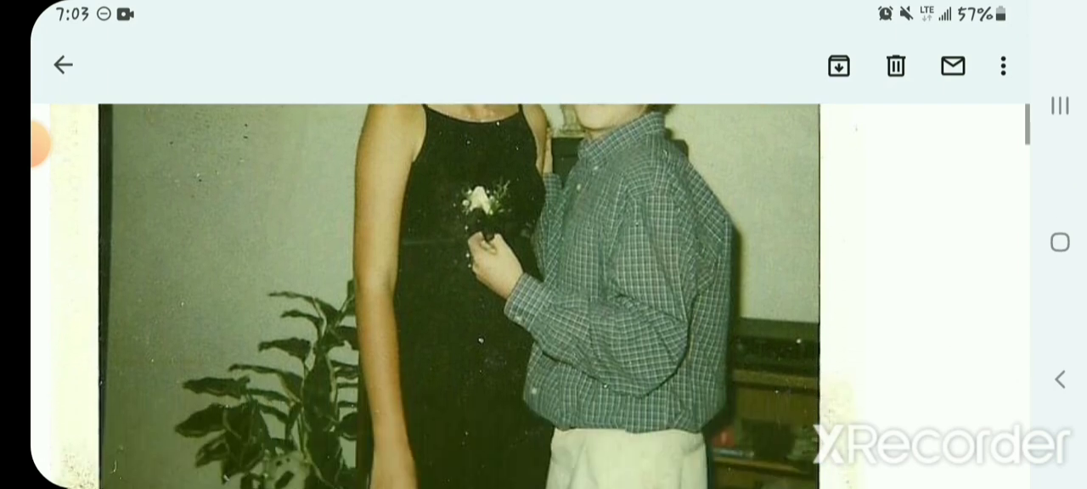
Scroll the Gmail message down to the screenshot attachment of the recording's details.
scroll("down", 3)
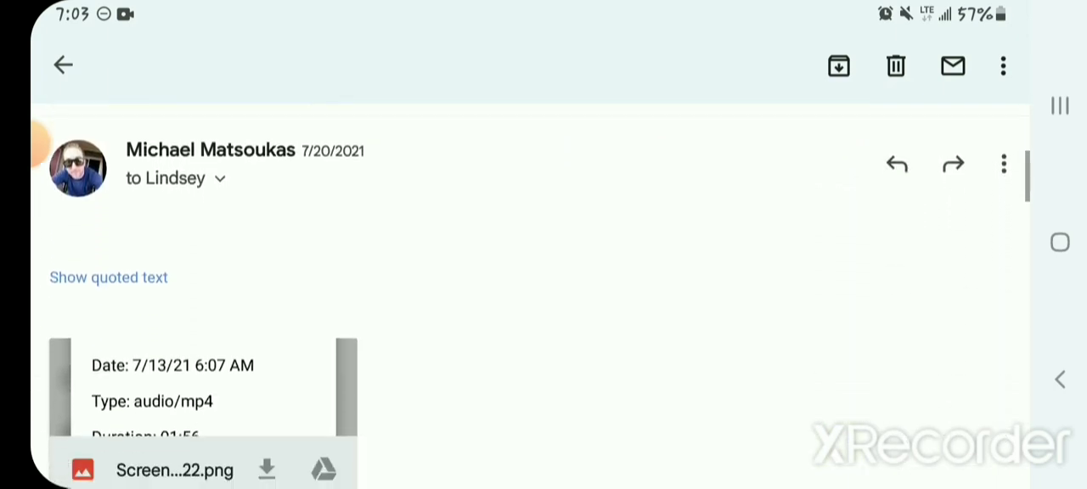
Scroll past the screenshot showing the recording date 7/13/21 6:07 AM to the 7/20/2021 message.
scroll("down", 3)
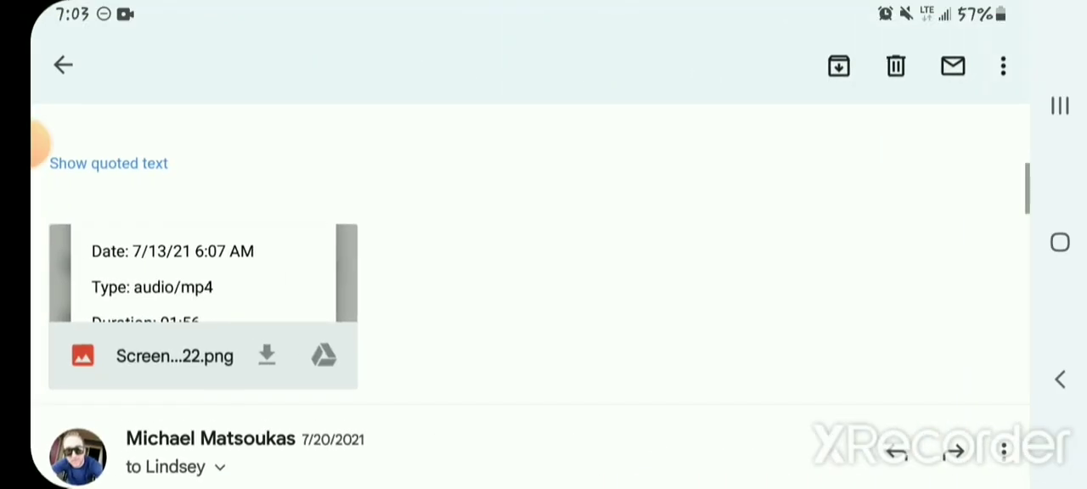
scroll("down", 3)
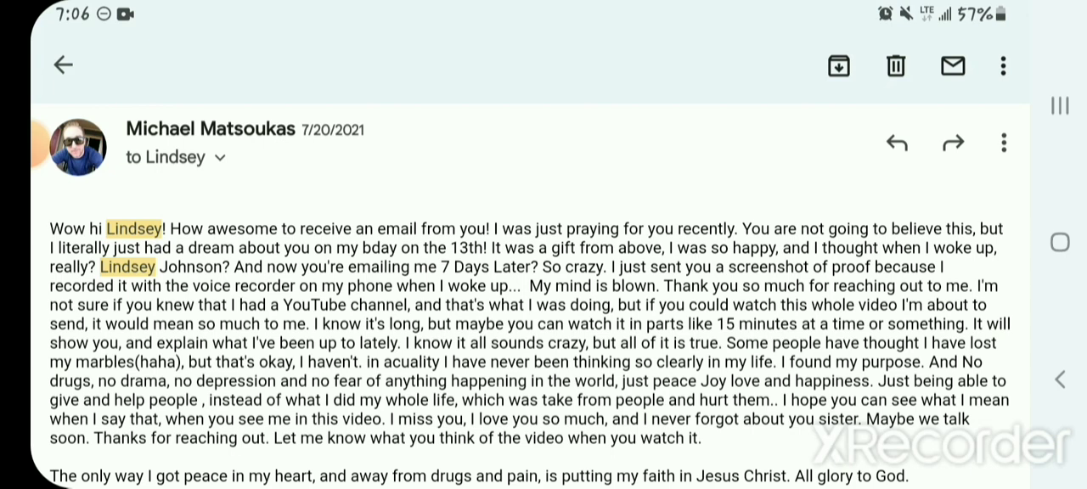
Scroll through the long 7/20/2021 reply about the birthday dream and recording proof.
scroll("down", 3)
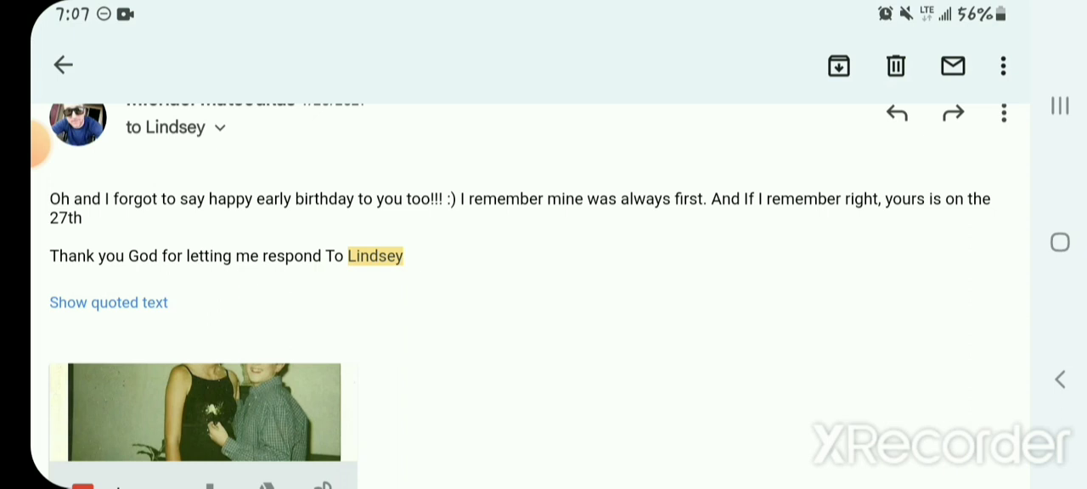
Scroll past the old photo message to the message sharing two cloudy-sky photos.
scroll("down", 3)
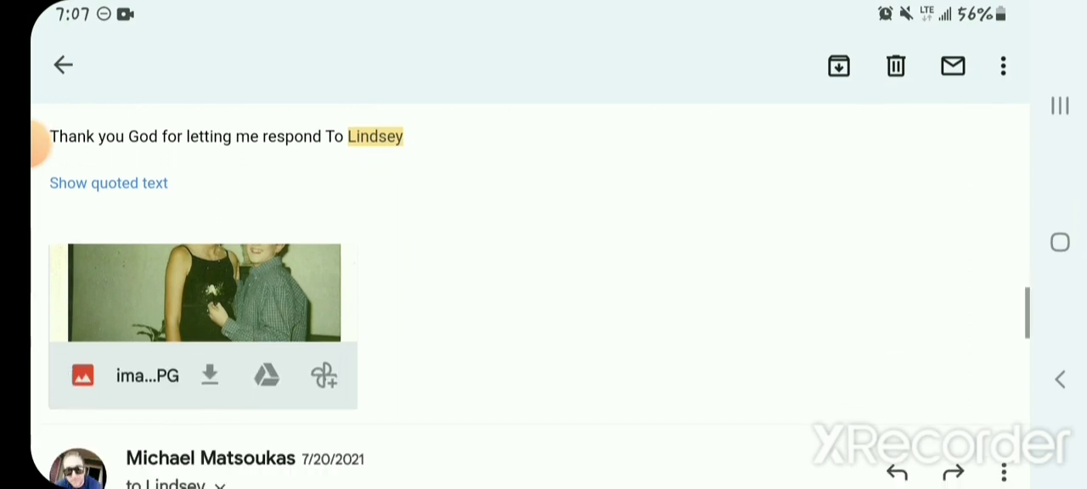
scroll("down", 3)
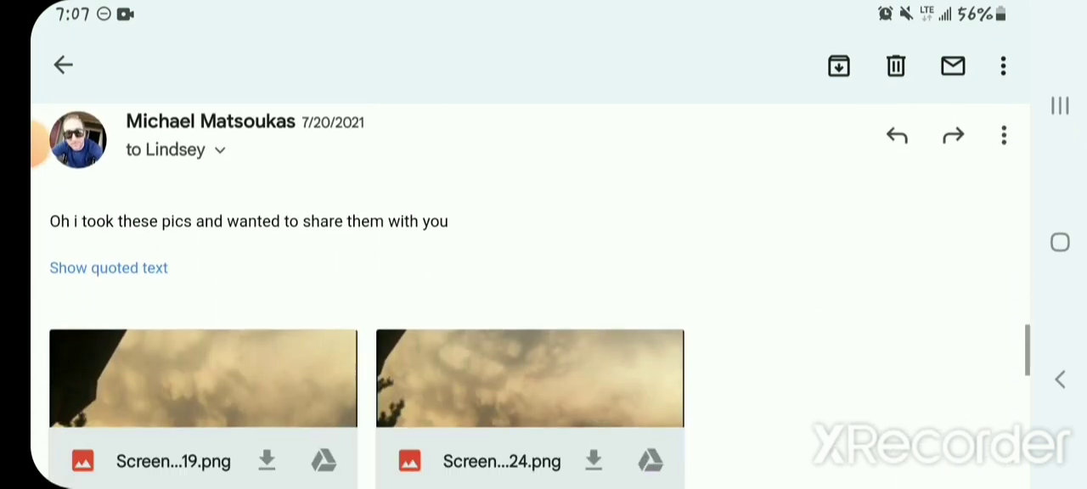